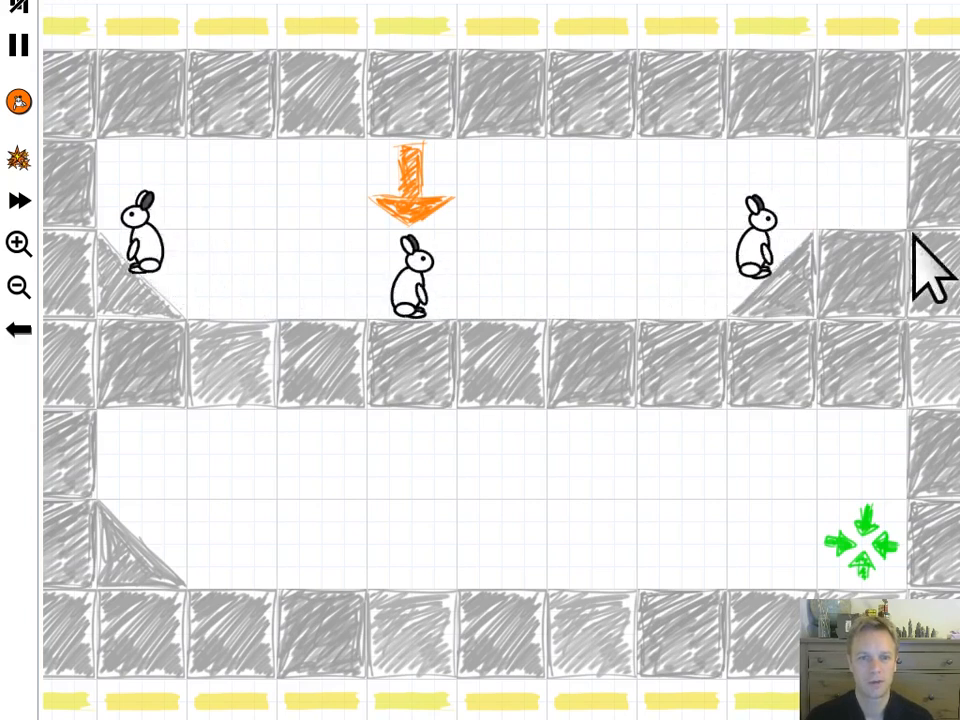
mouse_move(380, 380)
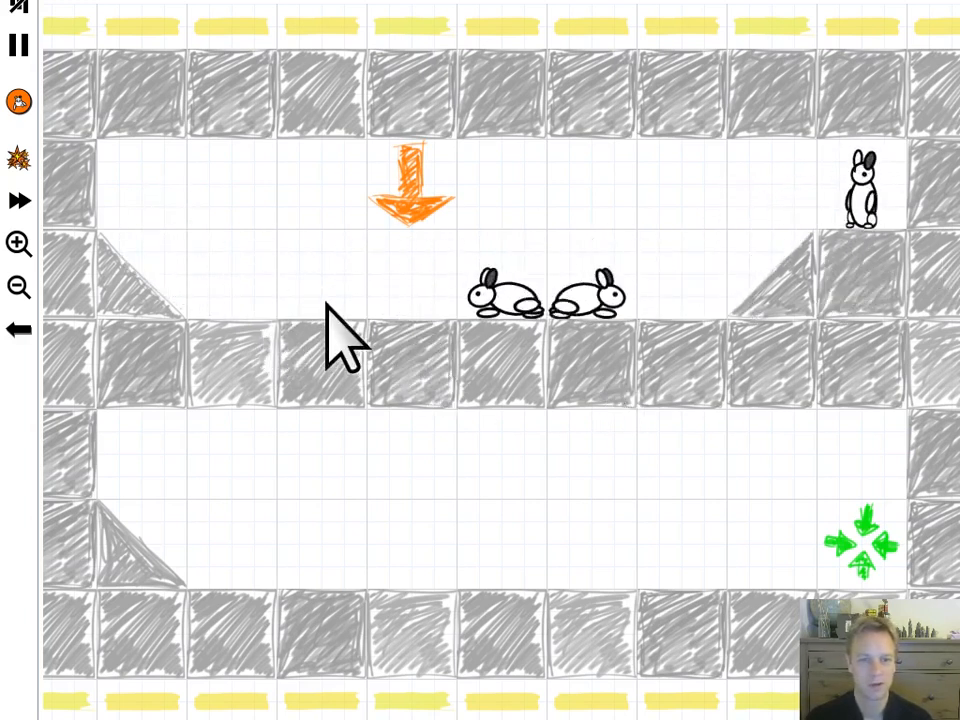
mouse_move(276, 350)
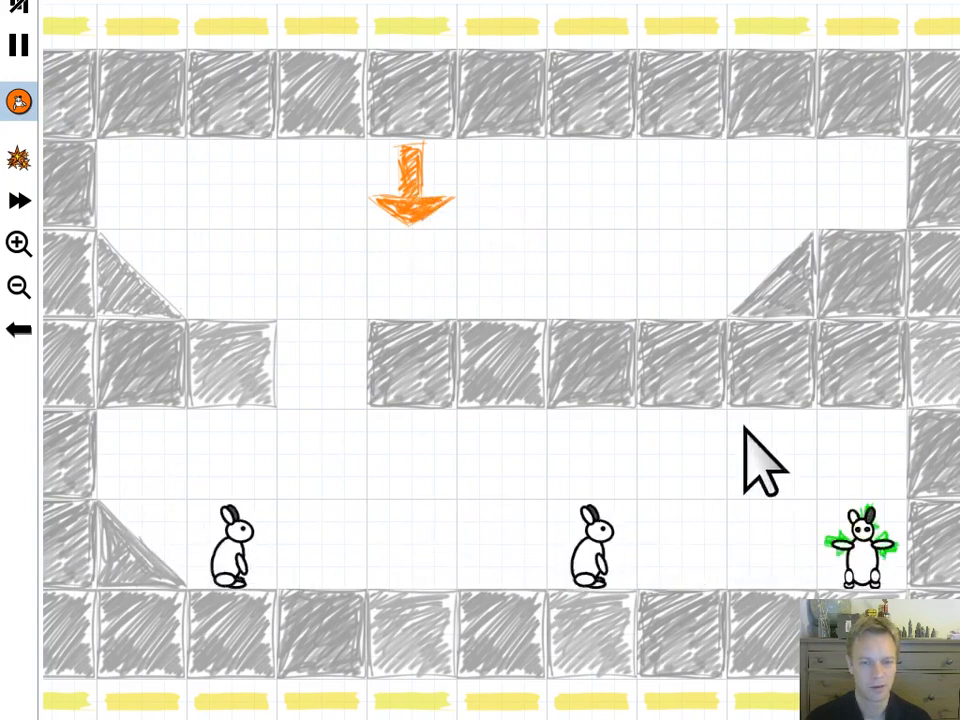
mouse_move(810, 280)
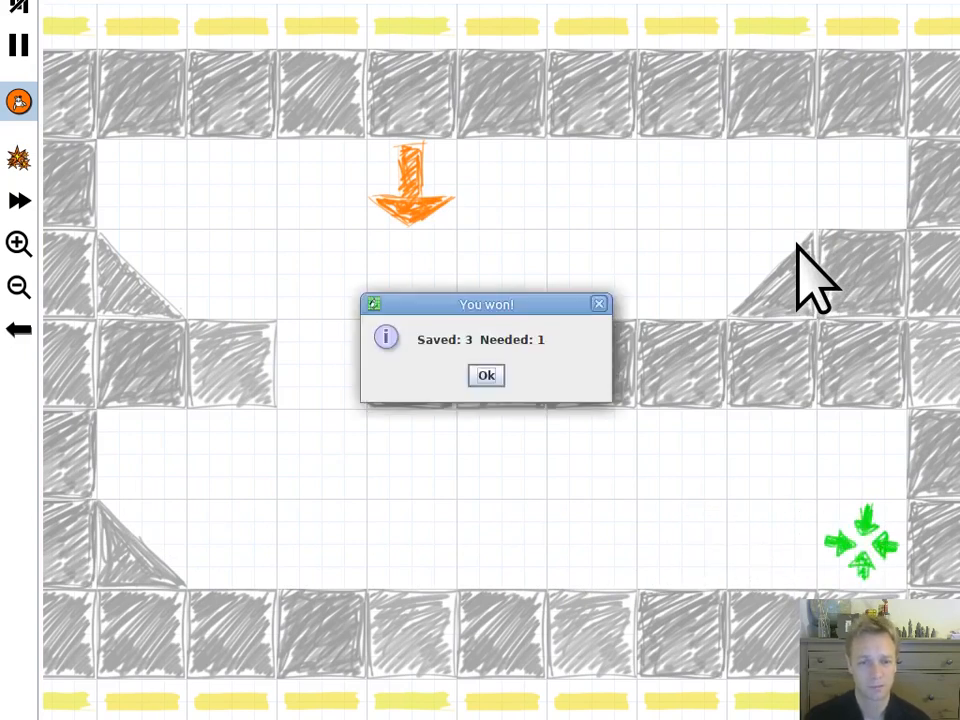
mouse_move(758, 304)
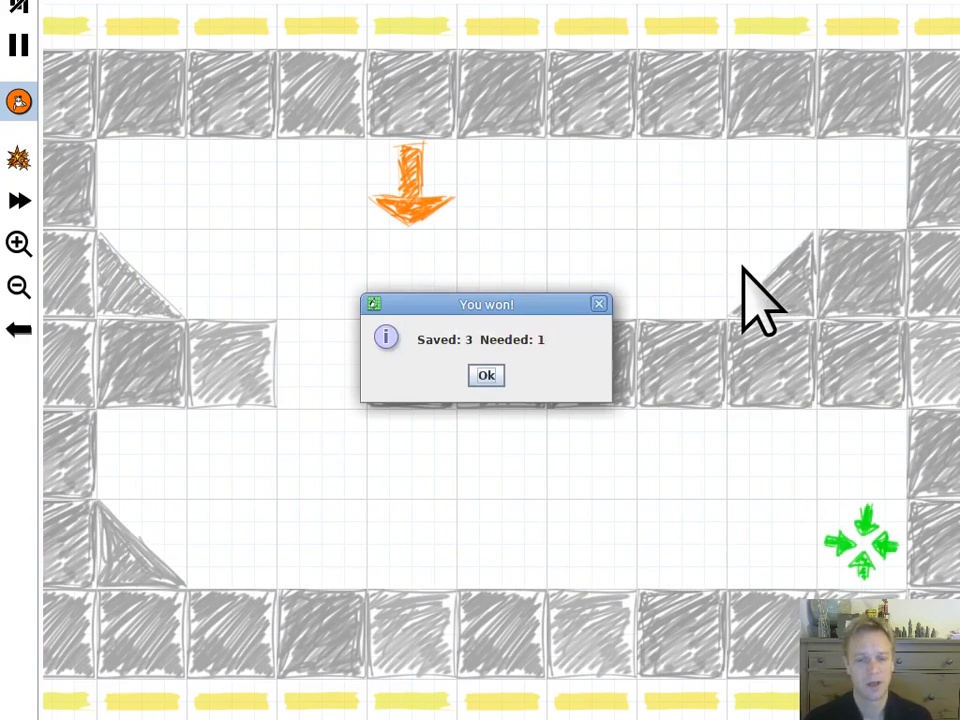
mouse_move(764, 320)
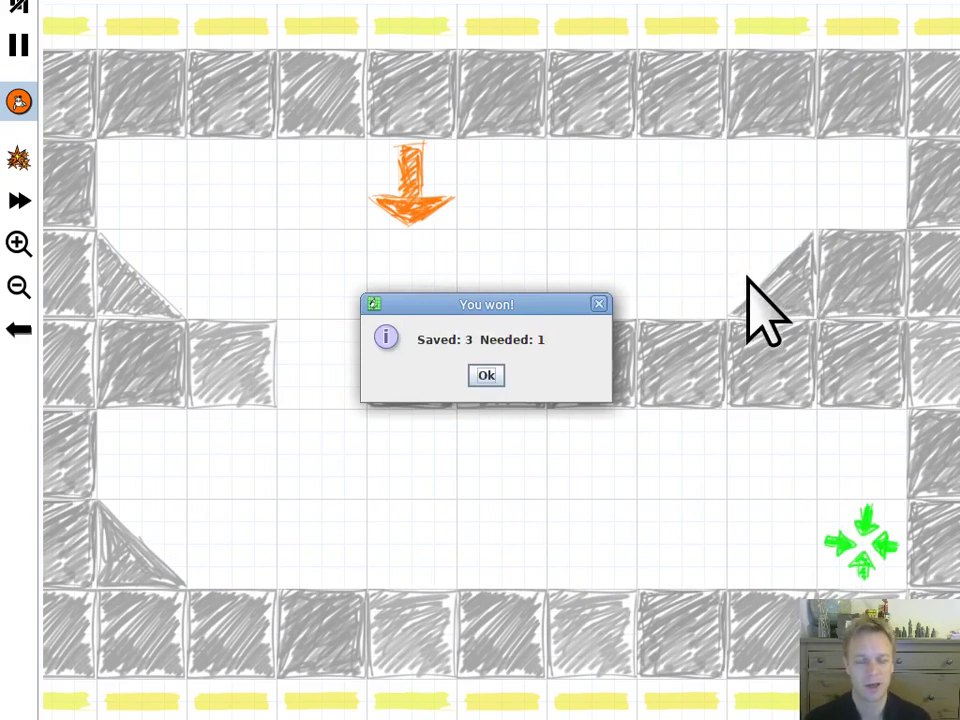
mouse_move(800, 320)
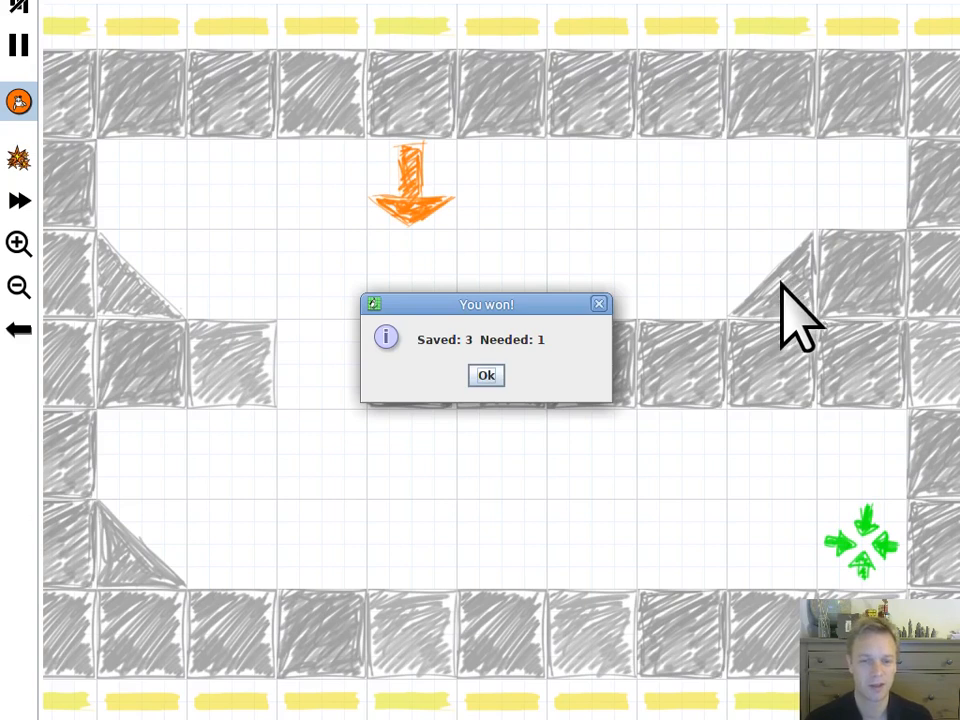
mouse_move(796, 320)
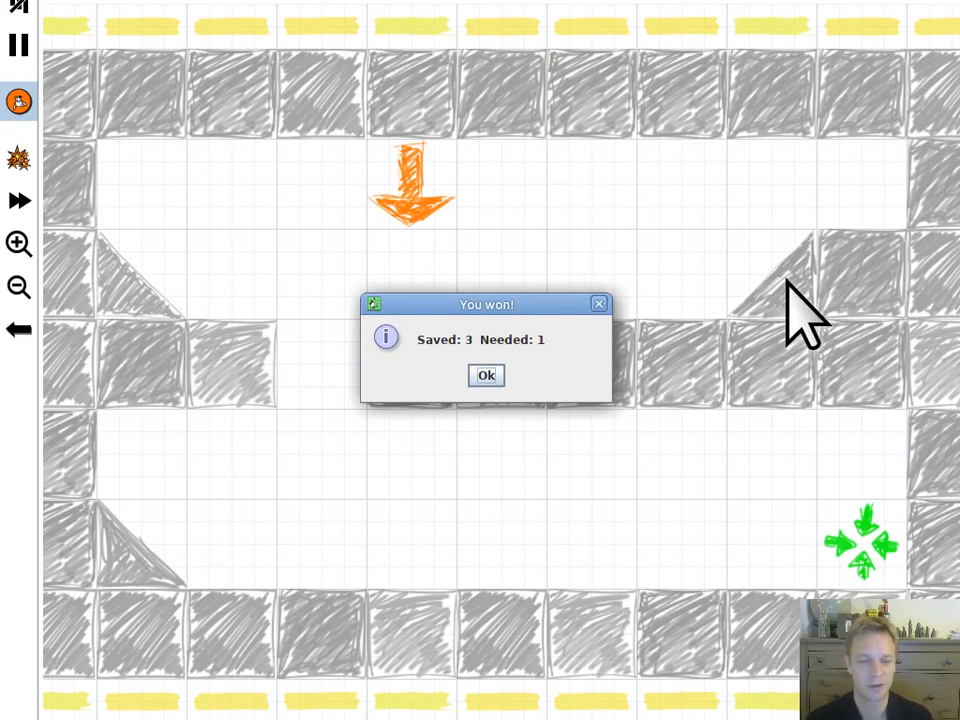
mouse_move(764, 296)
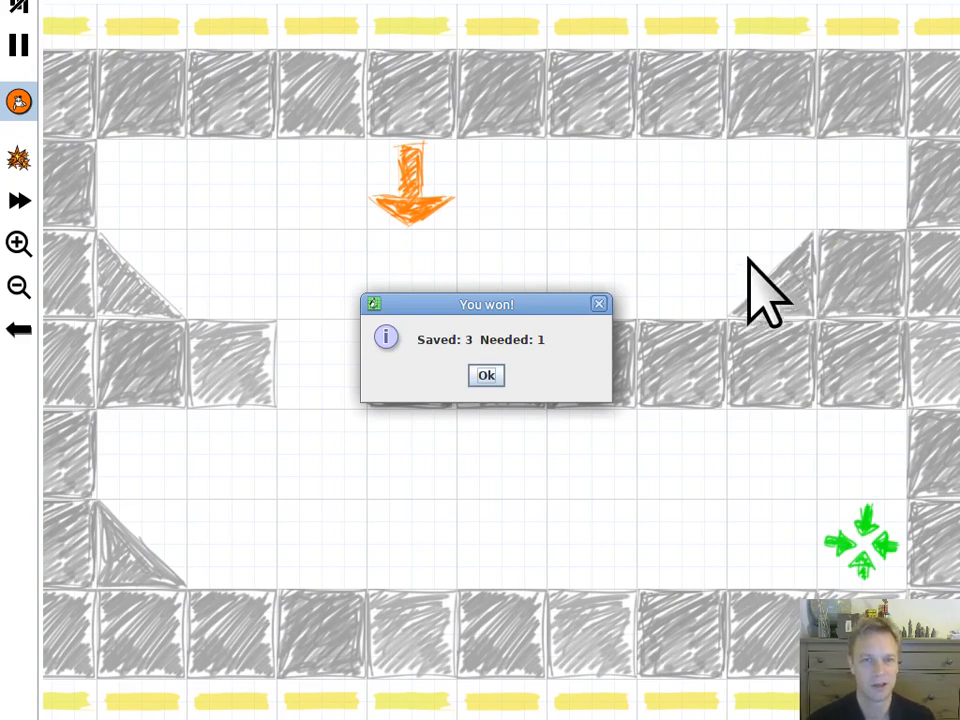
mouse_move(676, 264)
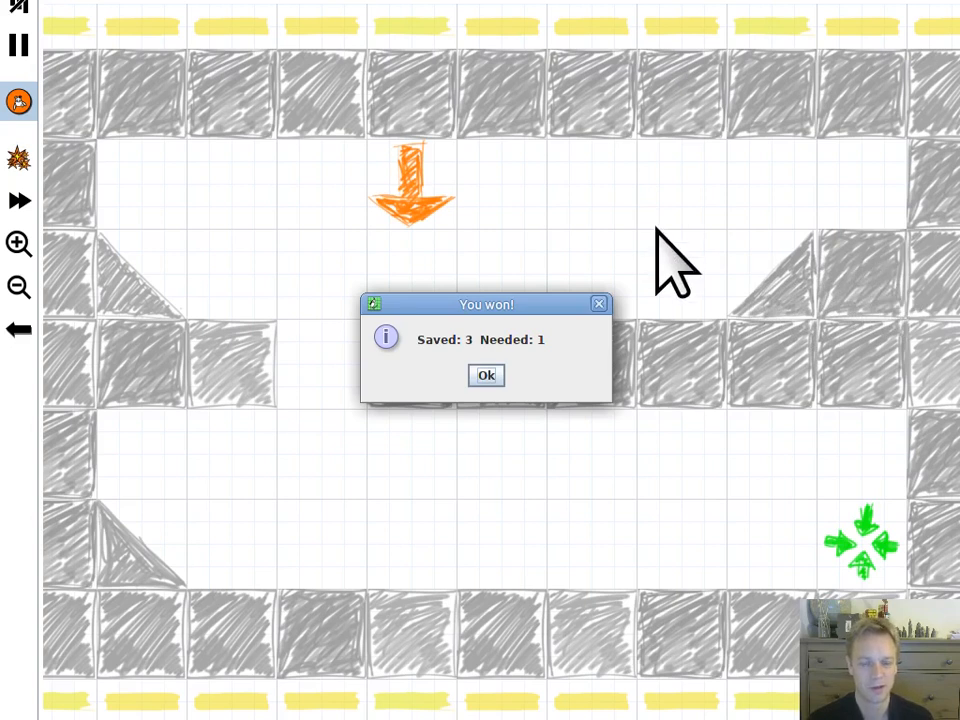
mouse_move(790, 376)
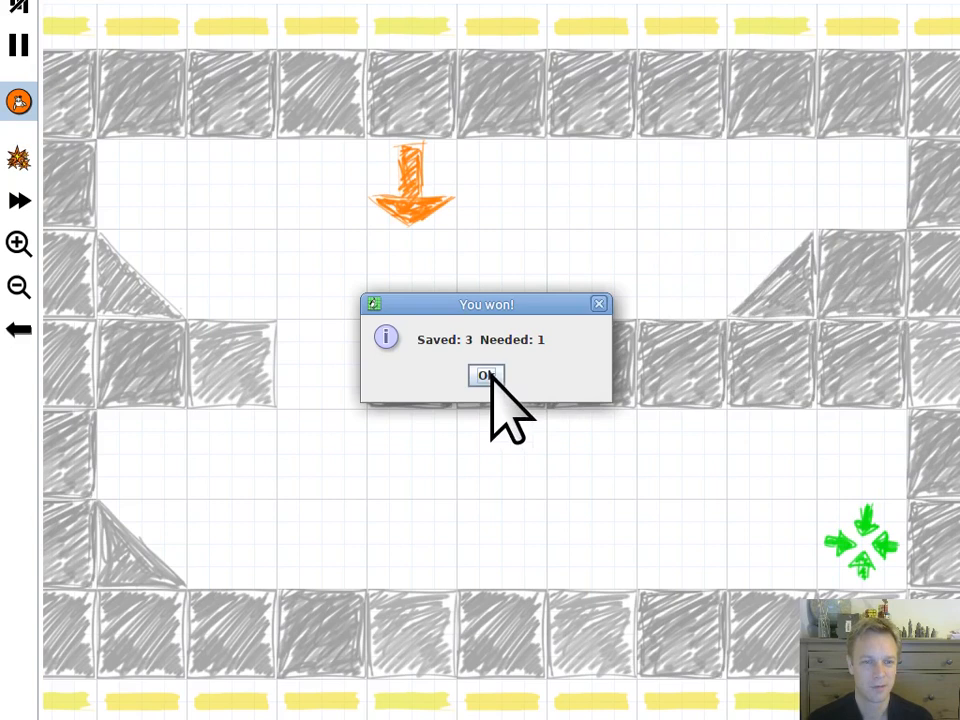
- Dismiss the win dialog and start level 6 'Come together'
left_click(486, 376)
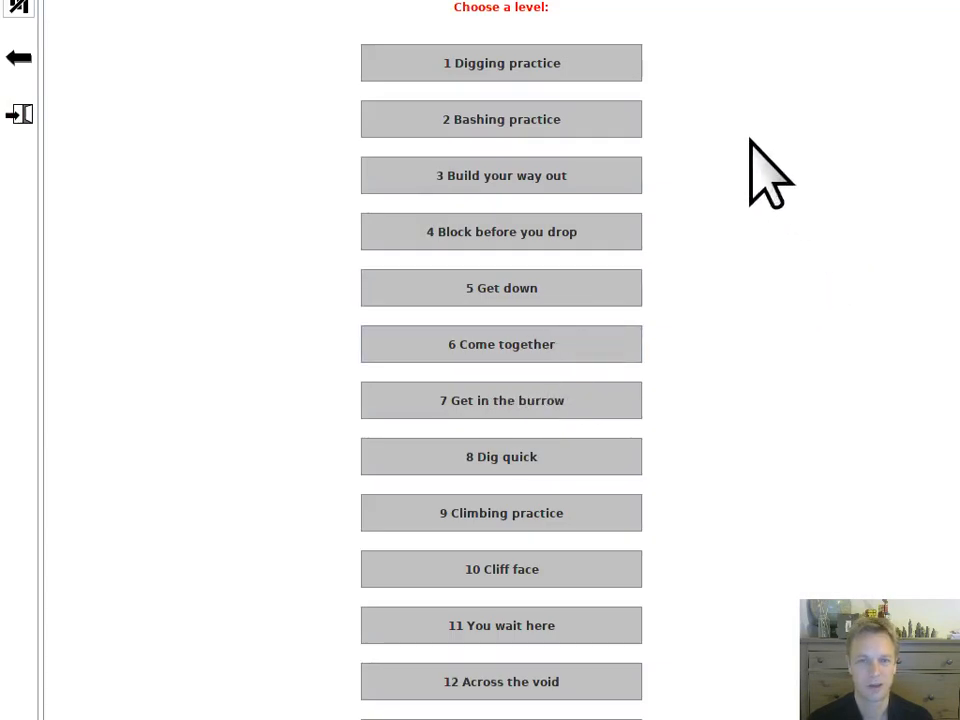
mouse_move(540, 344)
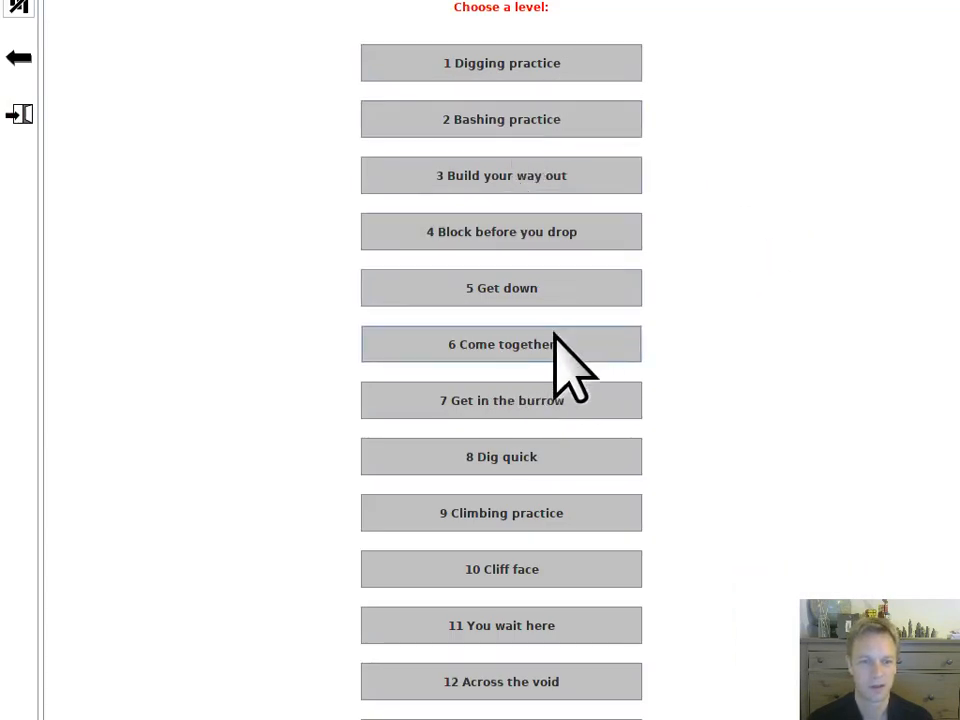
left_click(500, 344)
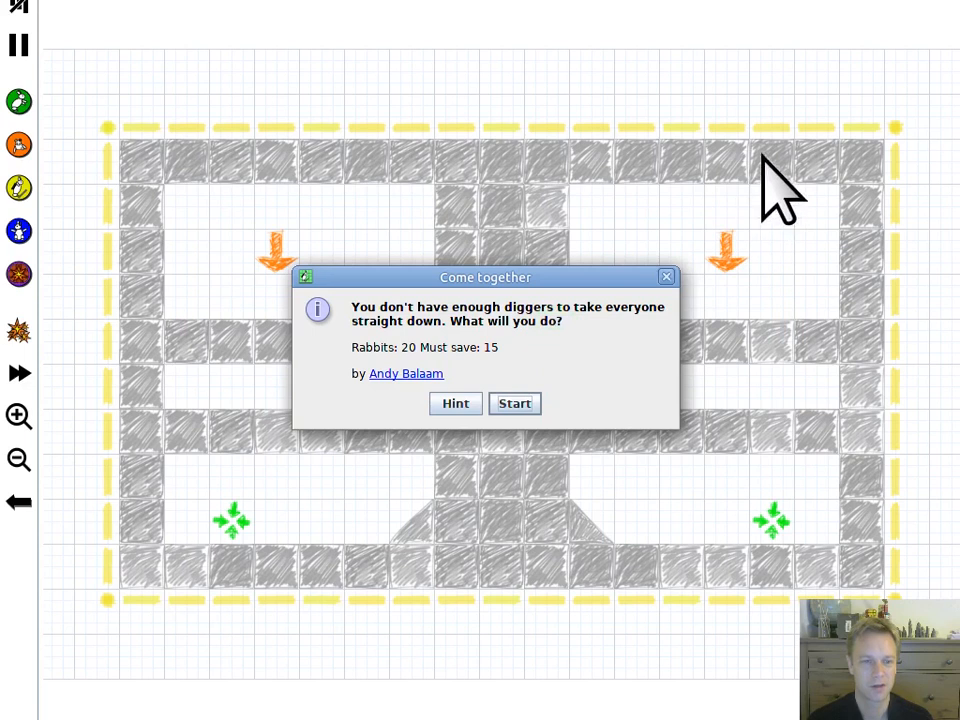
left_click(514, 404)
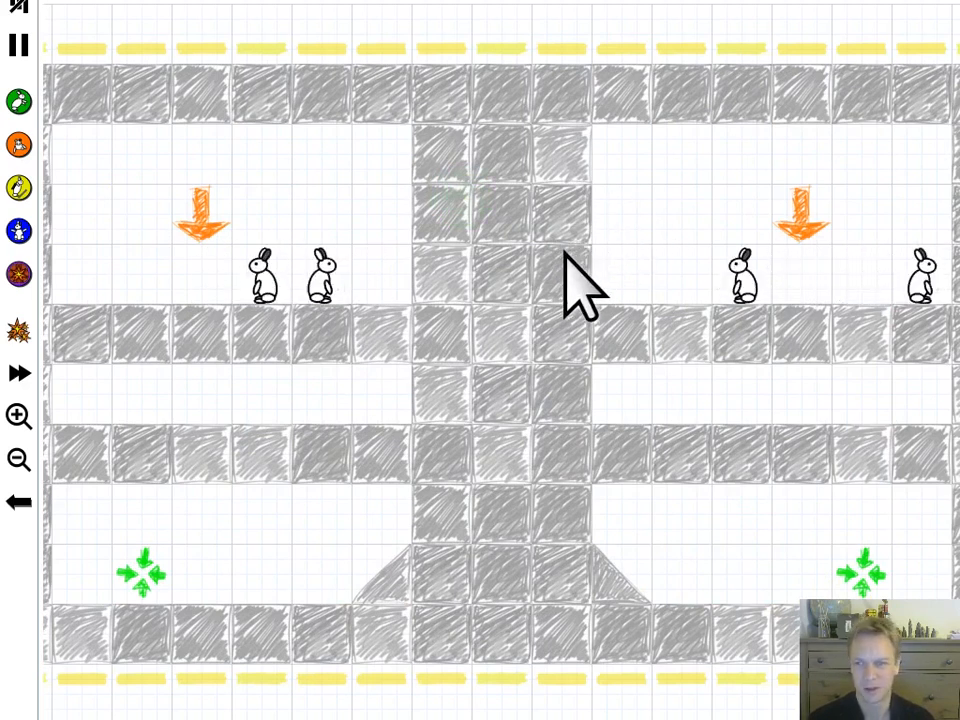
mouse_move(450, 240)
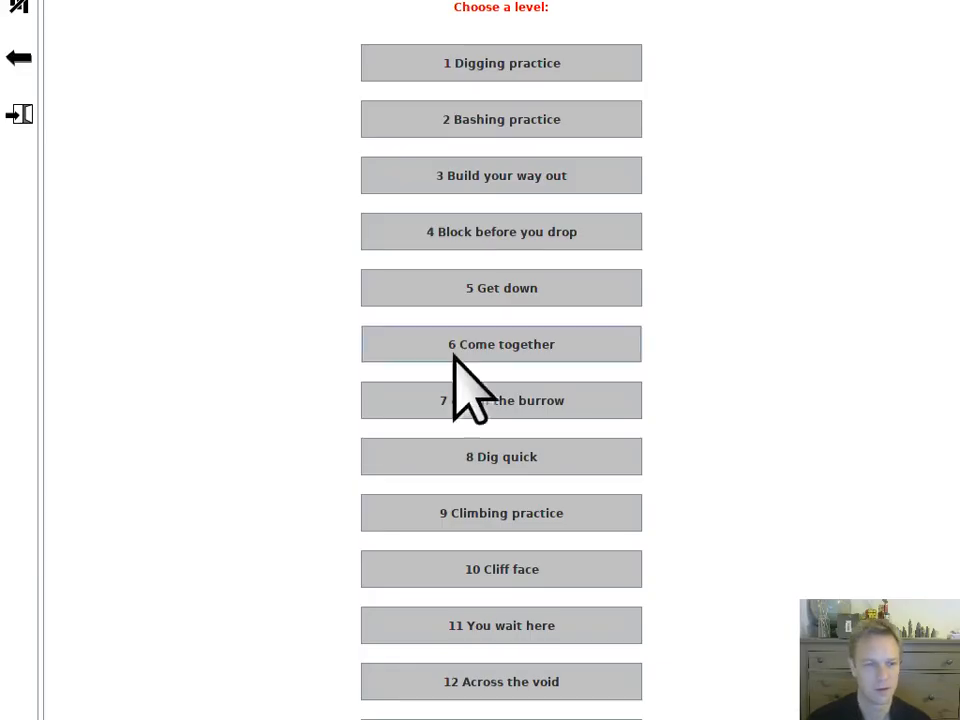
- Start level 13 'Give us a leg up' from the level list
scroll("down", 3)
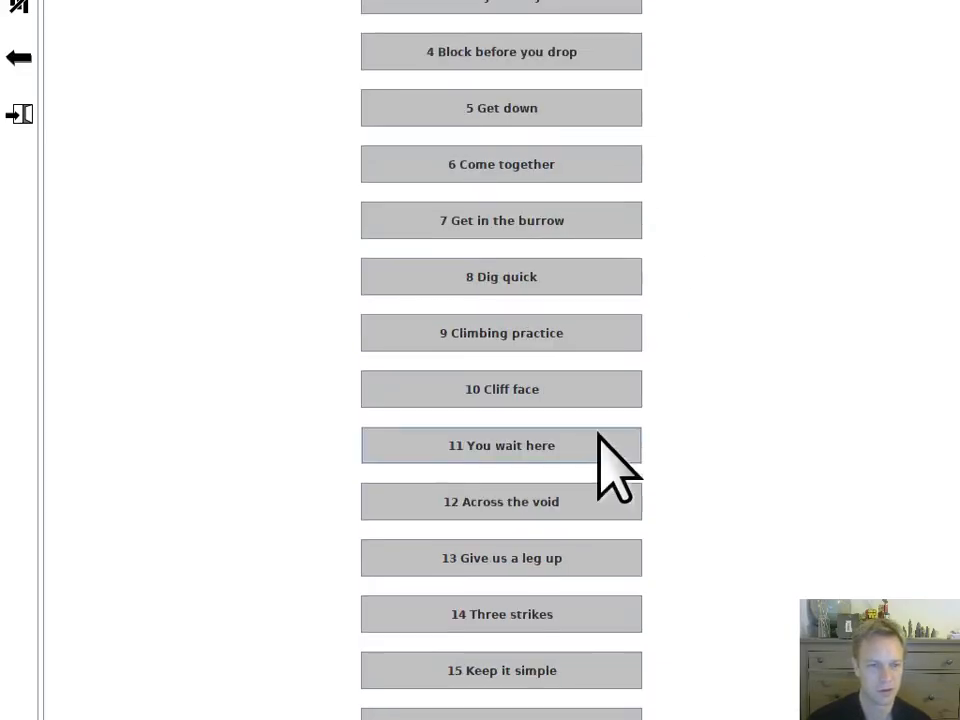
left_click(500, 558)
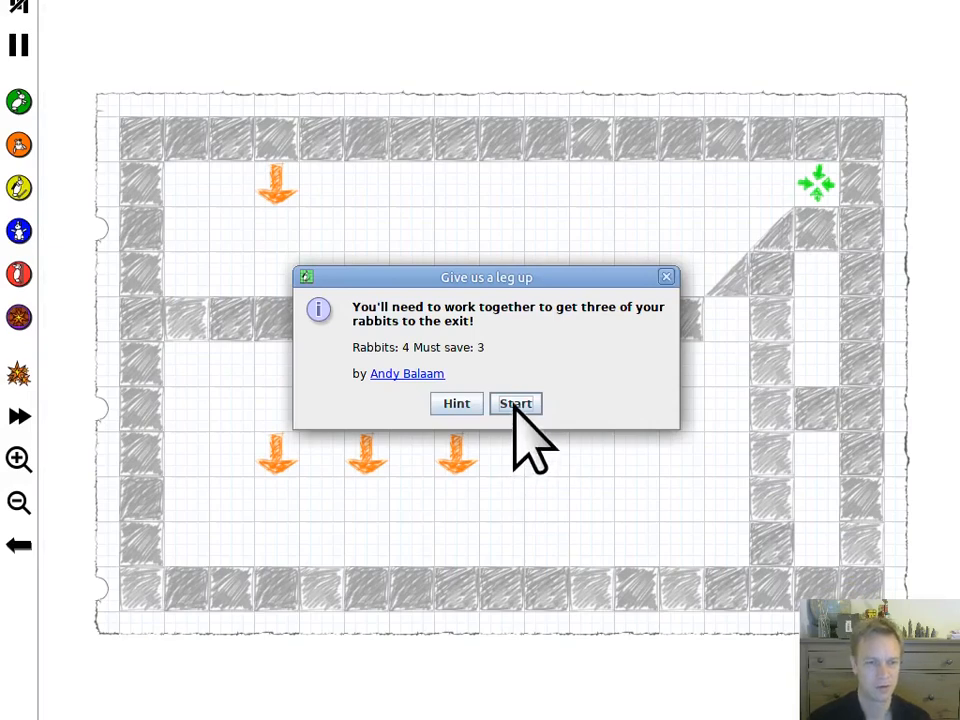
left_click(516, 404)
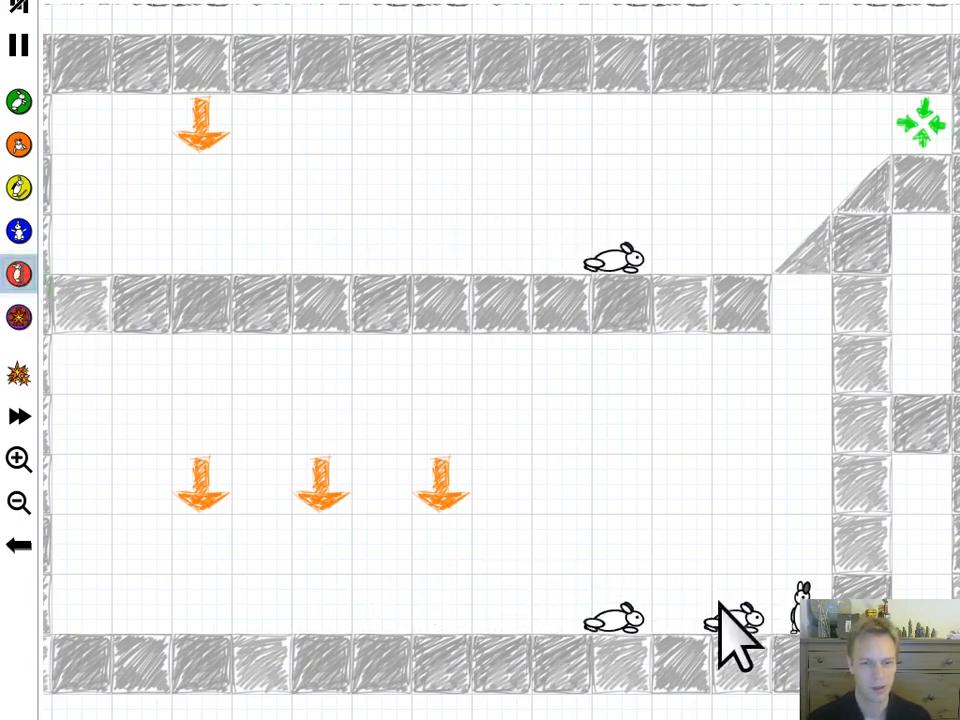
mouse_move(904, 464)
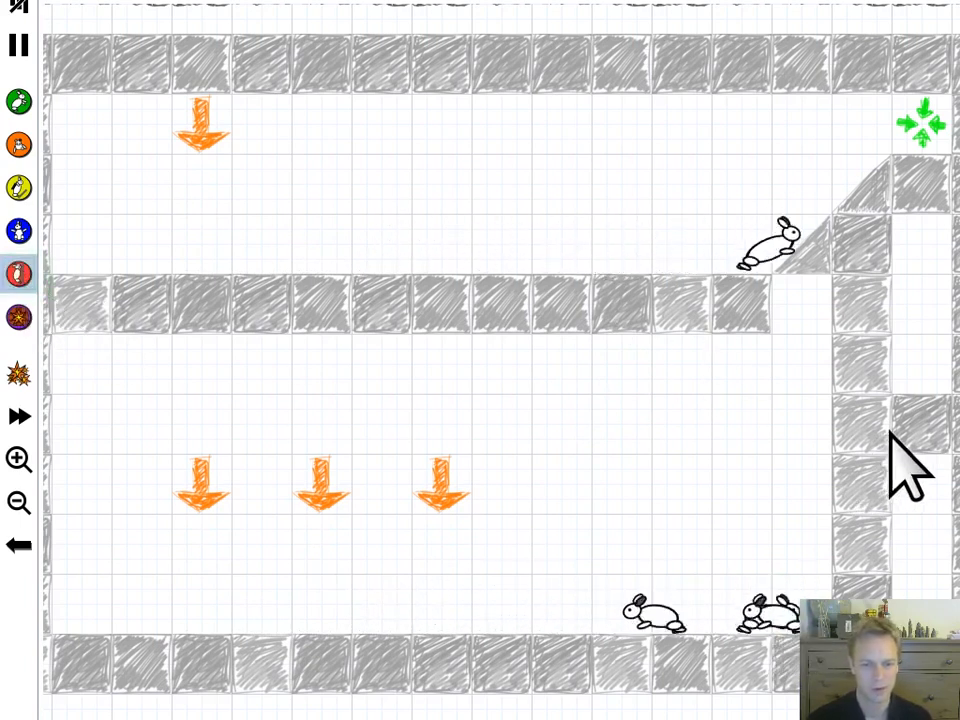
mouse_move(236, 410)
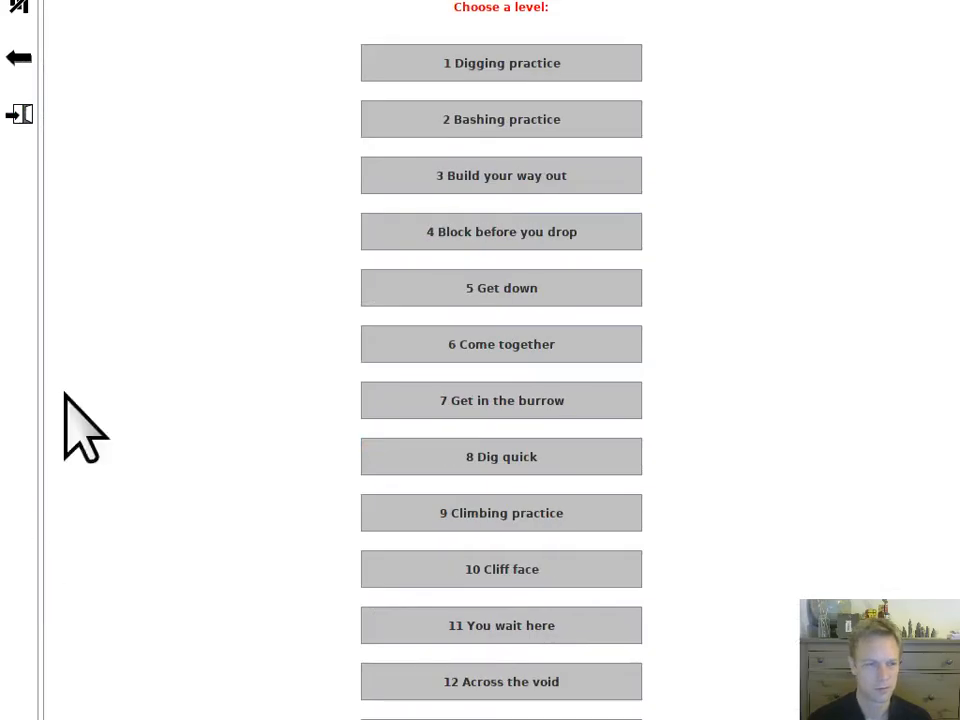
- Switch to the Arcade level set and start level 5 'Invader'
left_click(18, 56)
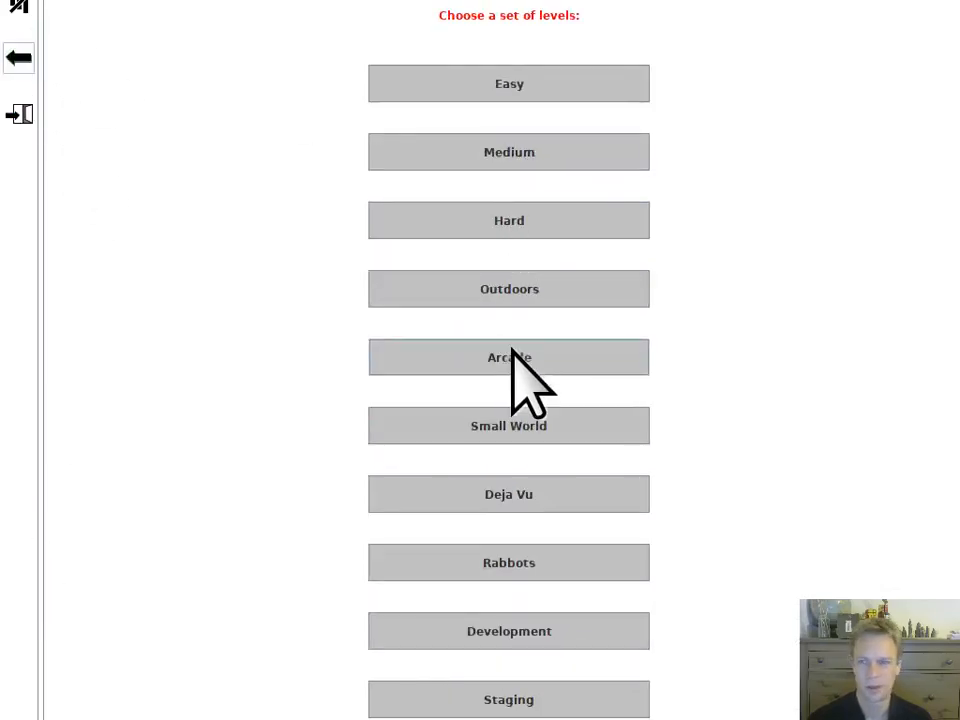
left_click(508, 356)
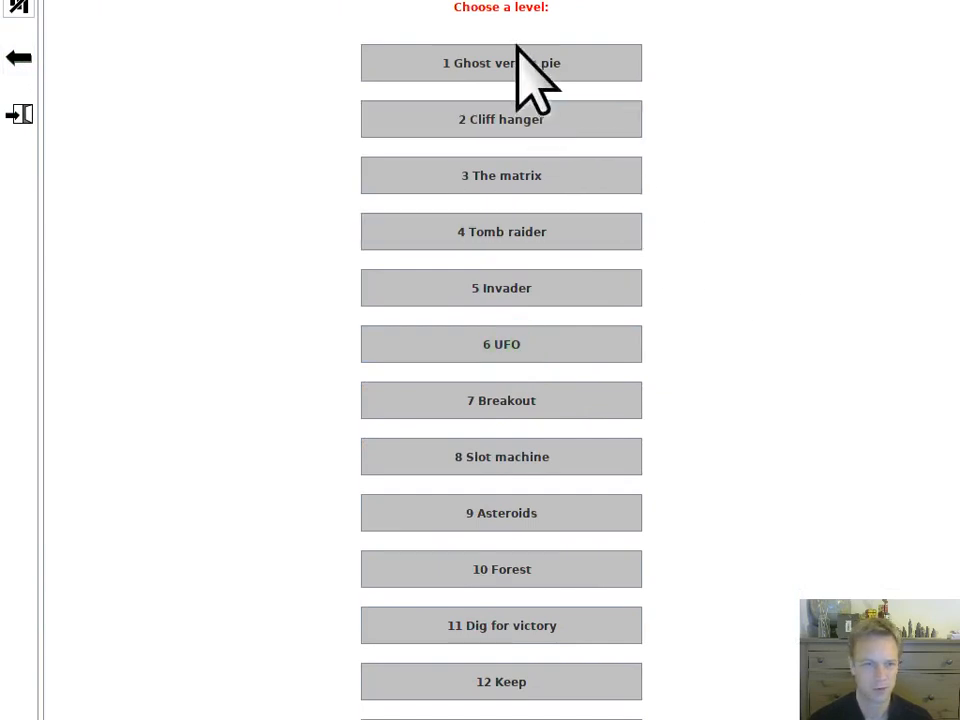
scroll("down", 3)
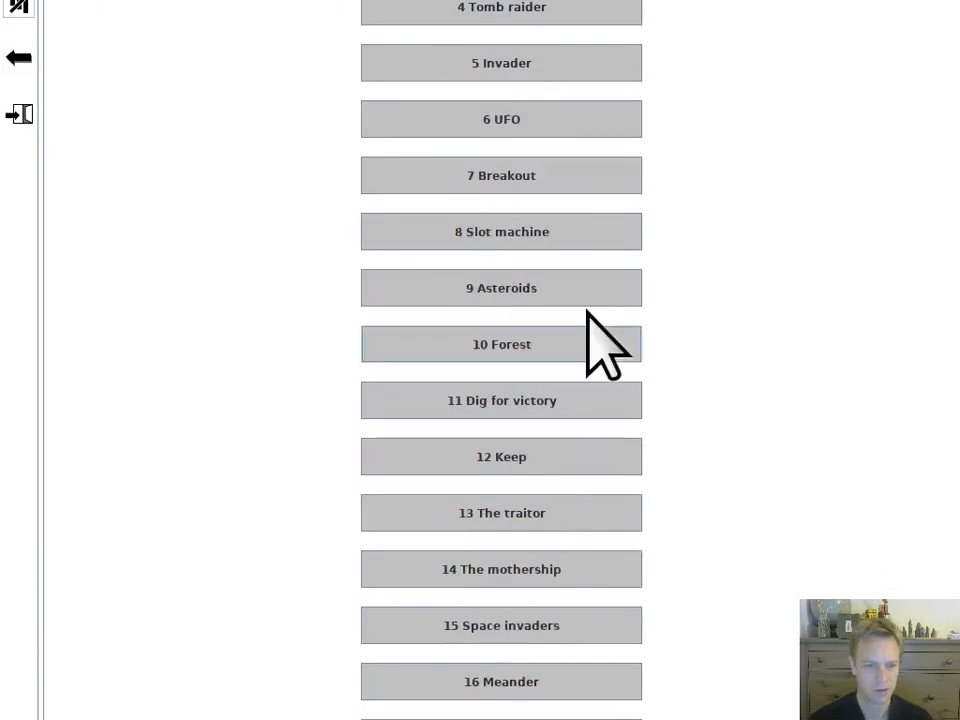
left_click(500, 62)
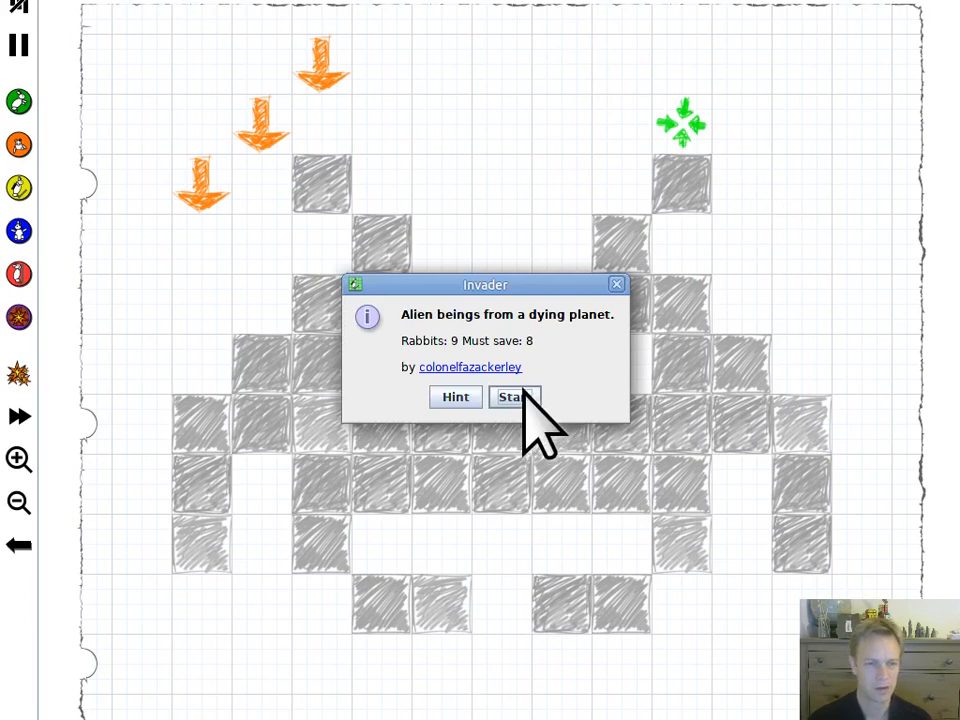
left_click(514, 396)
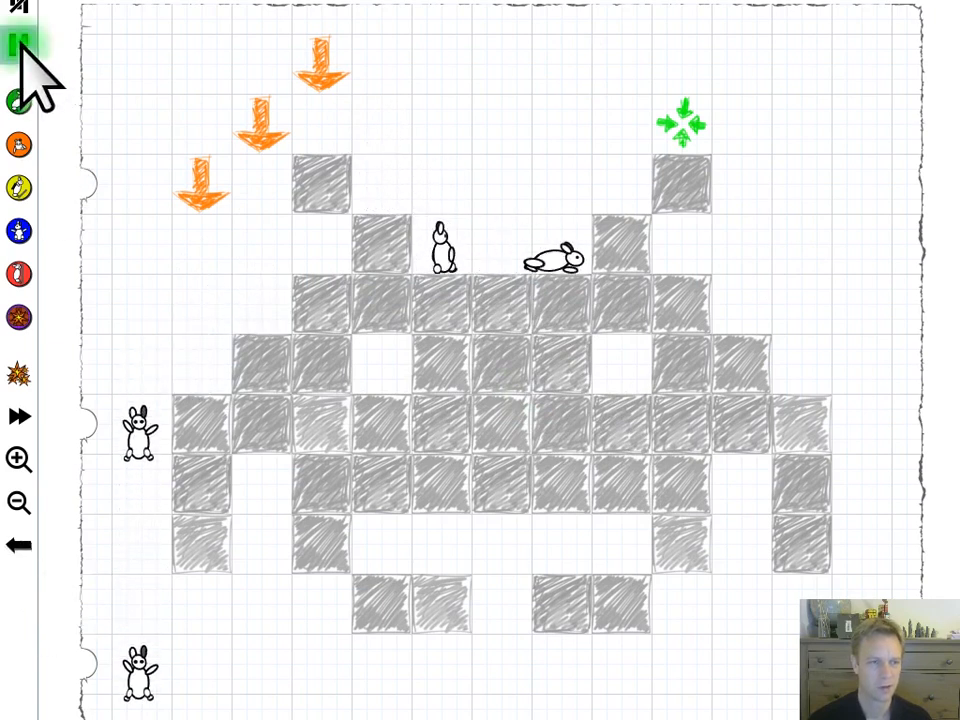
- Pause the Invader level and leave it for the level list beginning with Bed
left_click(18, 44)
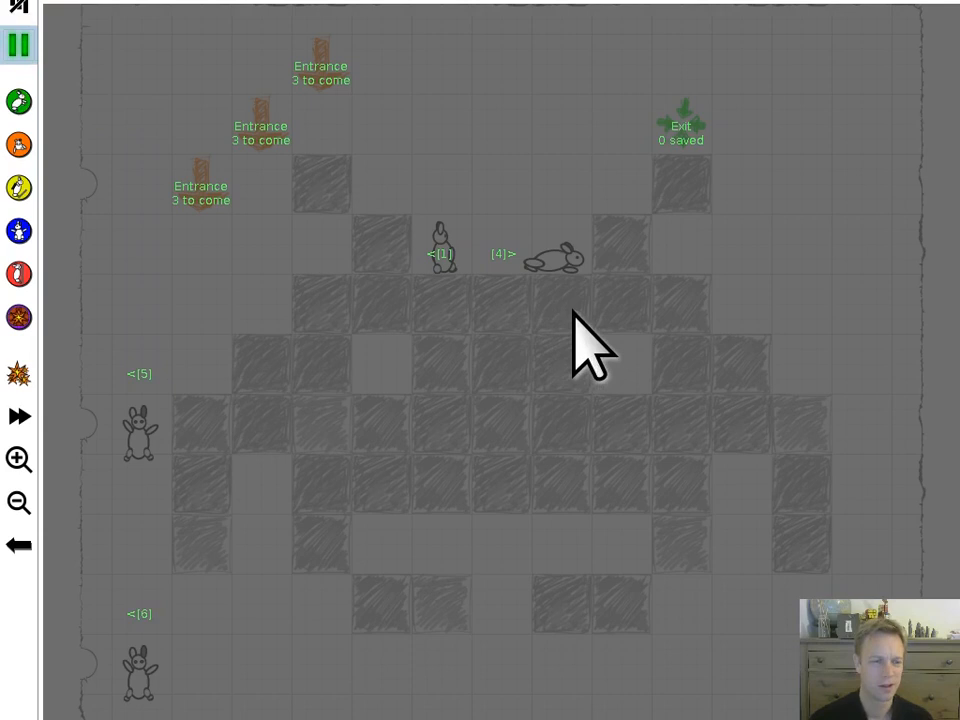
mouse_move(616, 410)
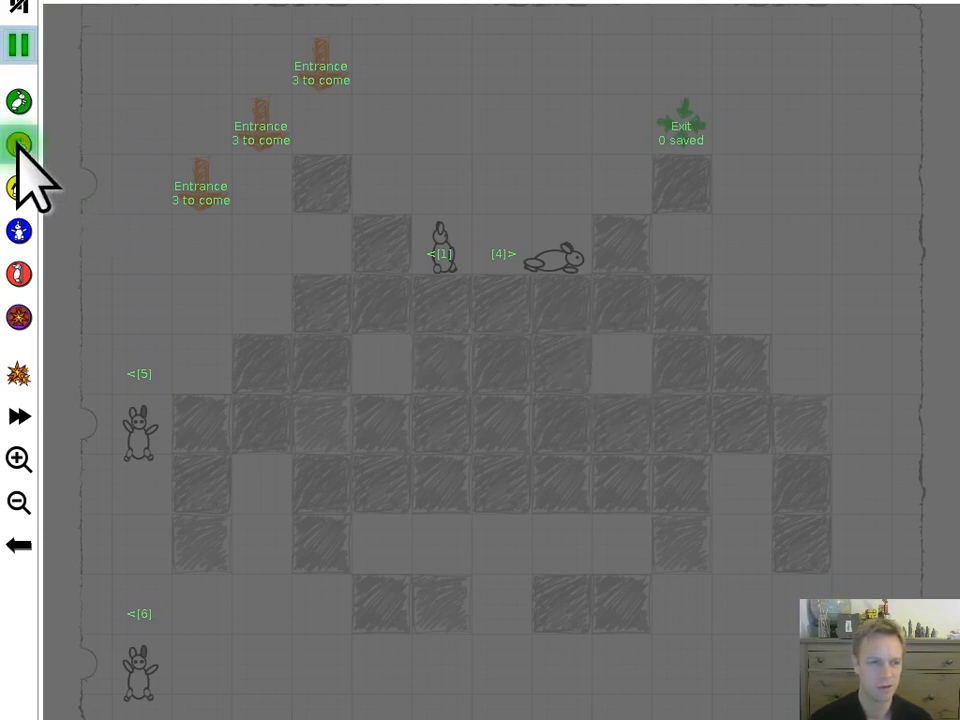
mouse_move(330, 276)
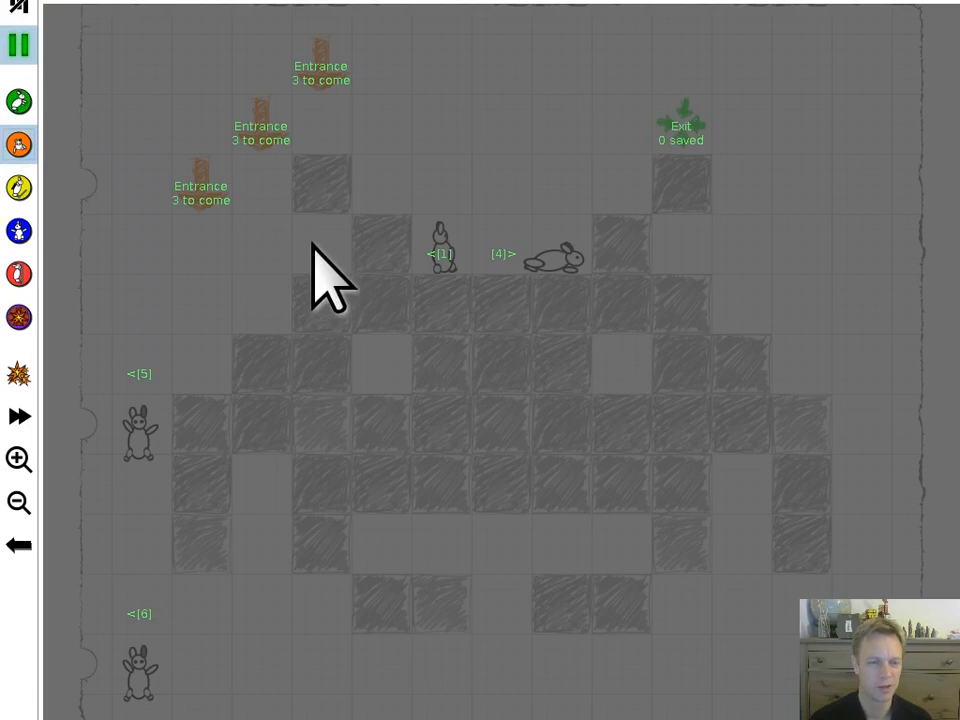
mouse_move(376, 356)
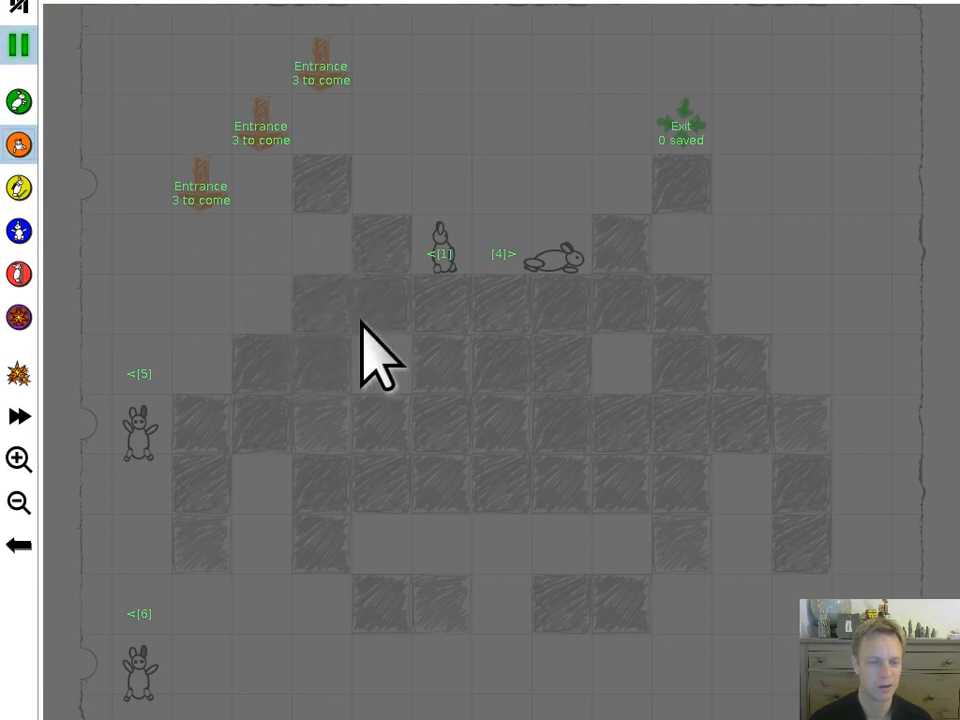
mouse_move(470, 250)
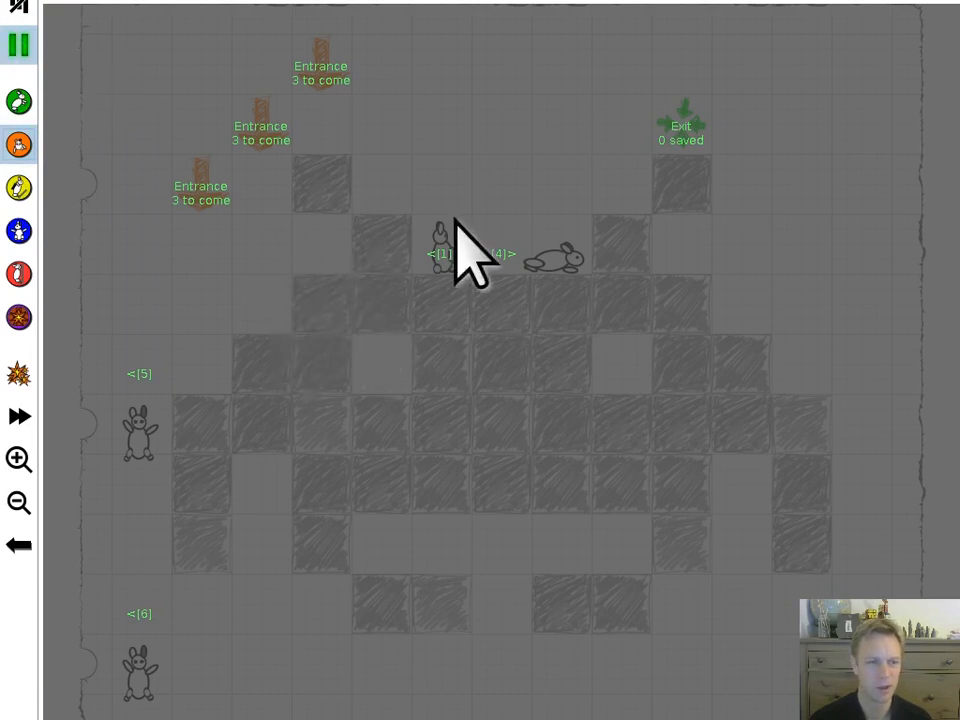
mouse_move(440, 330)
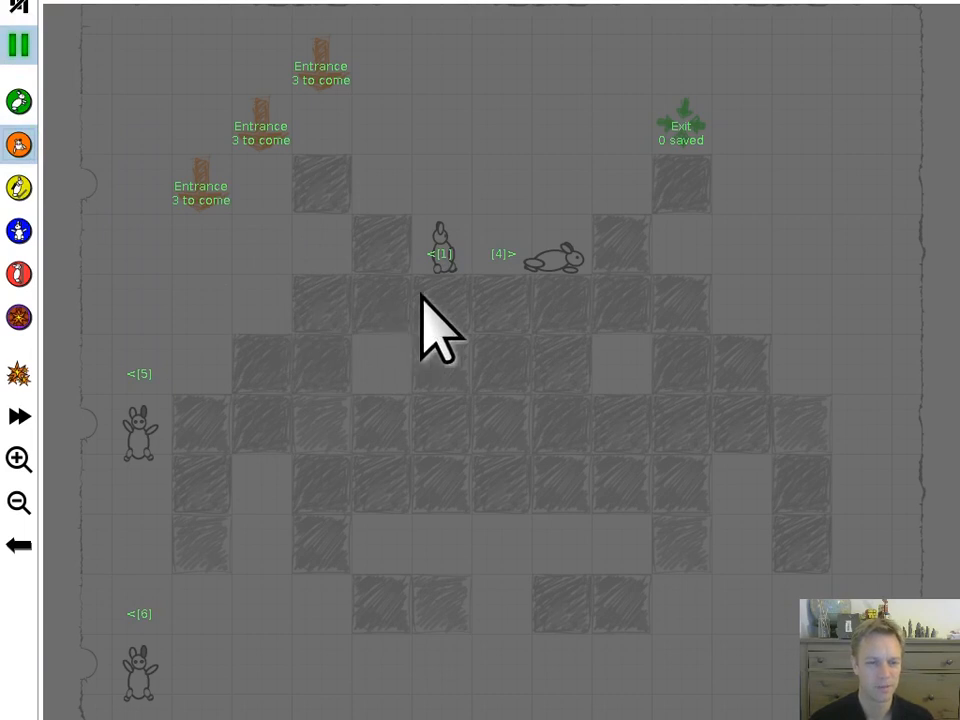
mouse_move(470, 320)
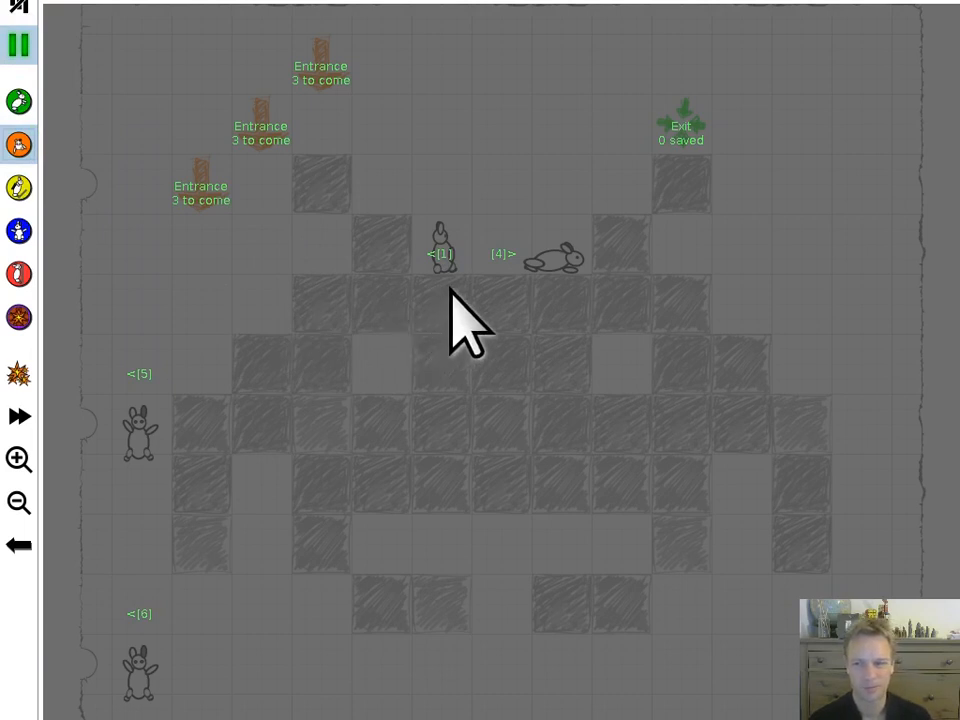
left_click(18, 544)
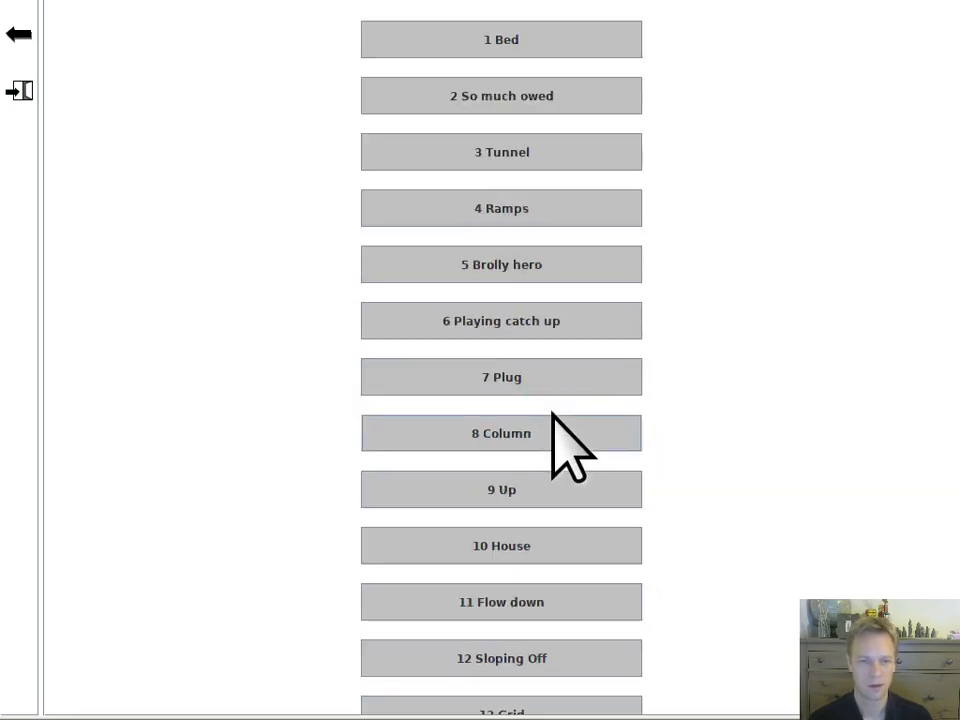
- Play level 8 'Column', then move on and start the Grid level
left_click(500, 432)
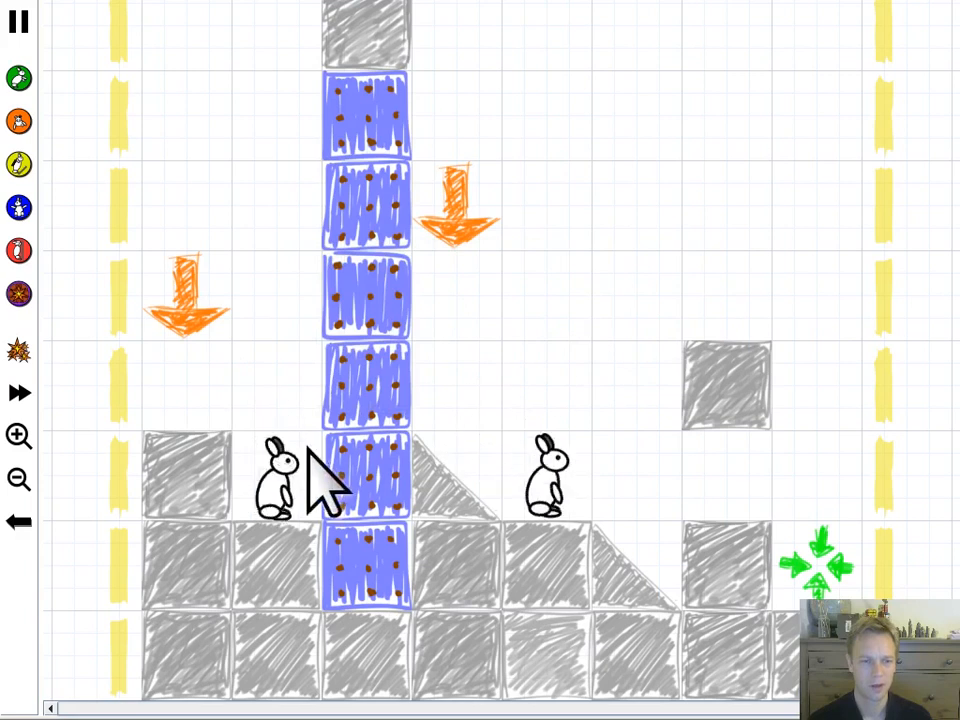
mouse_move(360, 50)
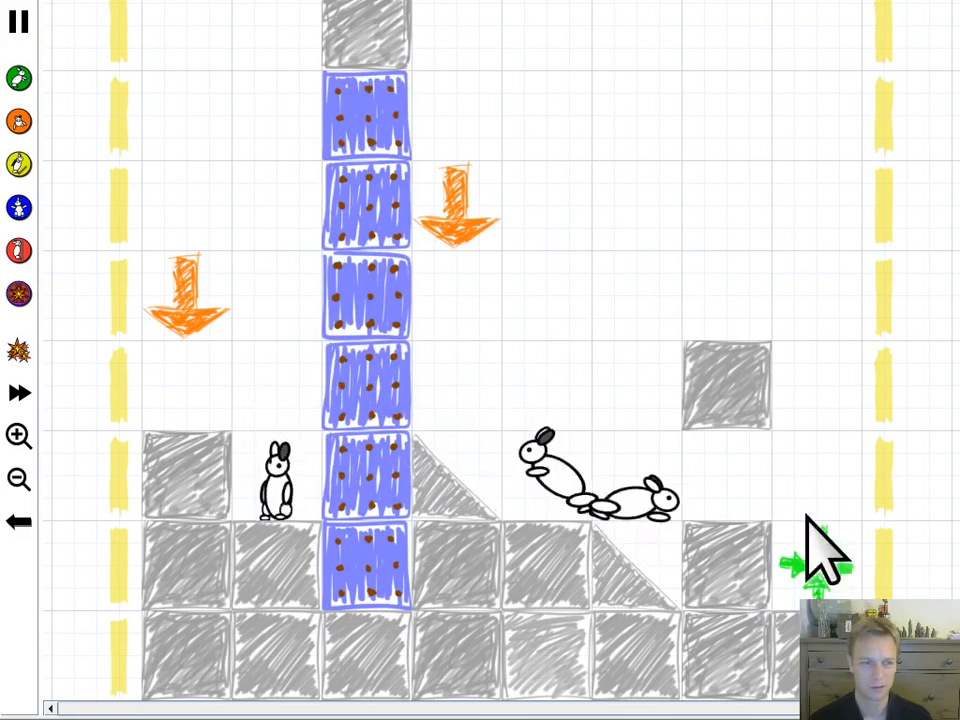
mouse_move(40, 280)
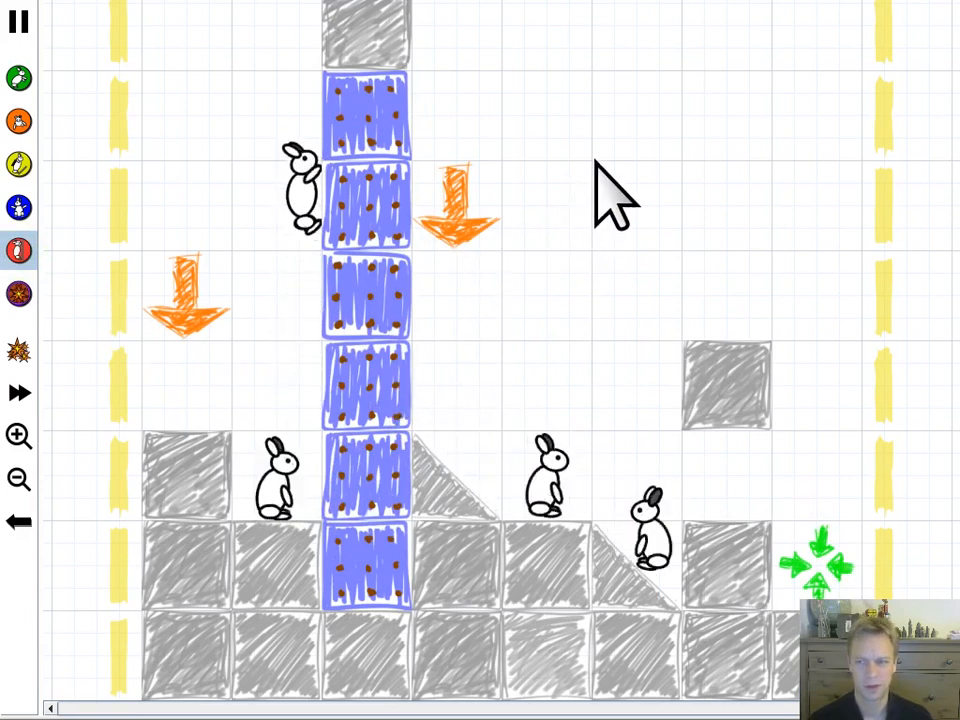
left_click(20, 520)
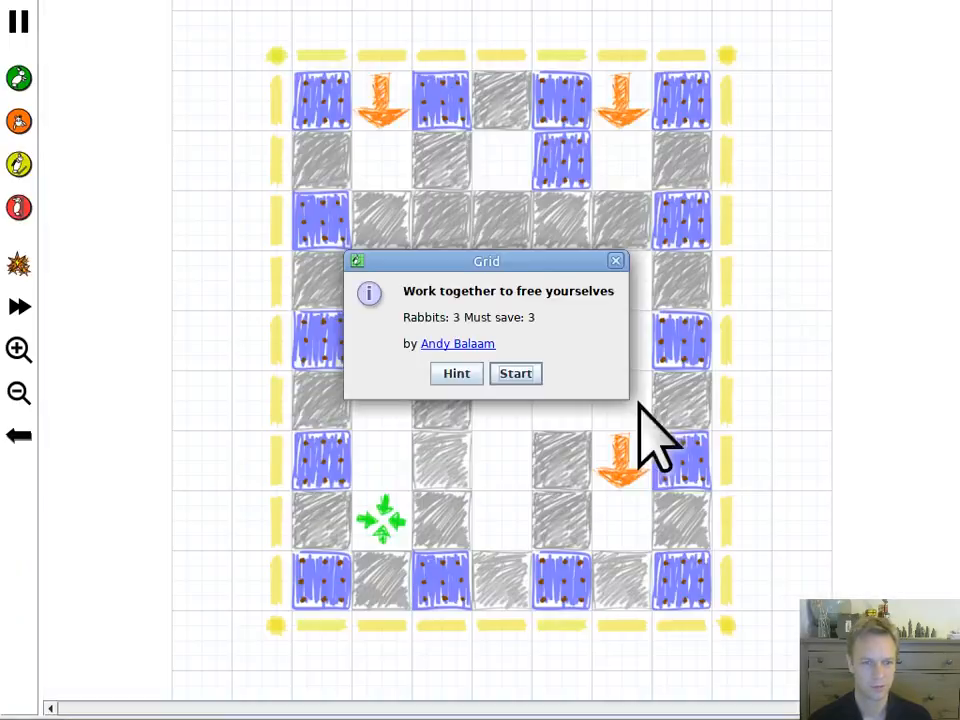
left_click(516, 374)
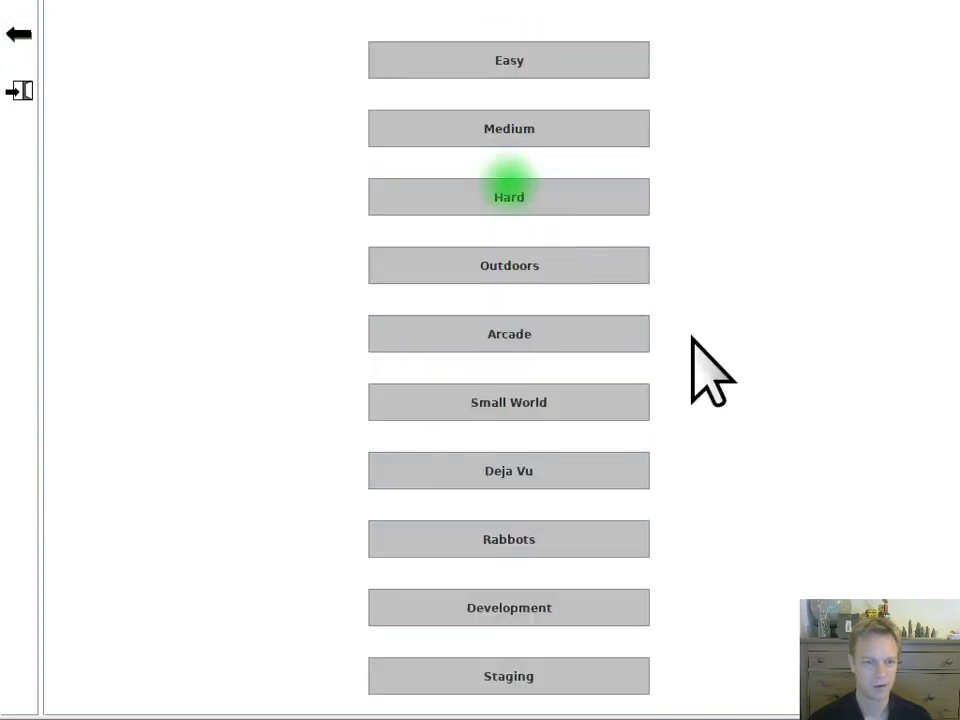
- Enter a level category, lose the level, and dismiss the 'You lost!' notice
left_click(508, 538)
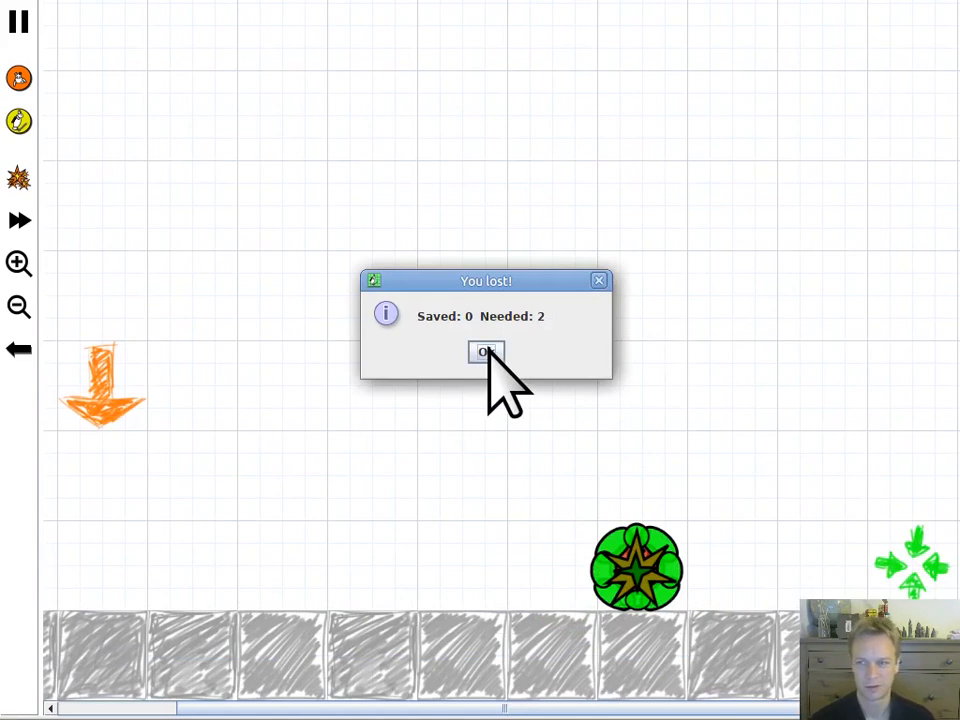
left_click(486, 352)
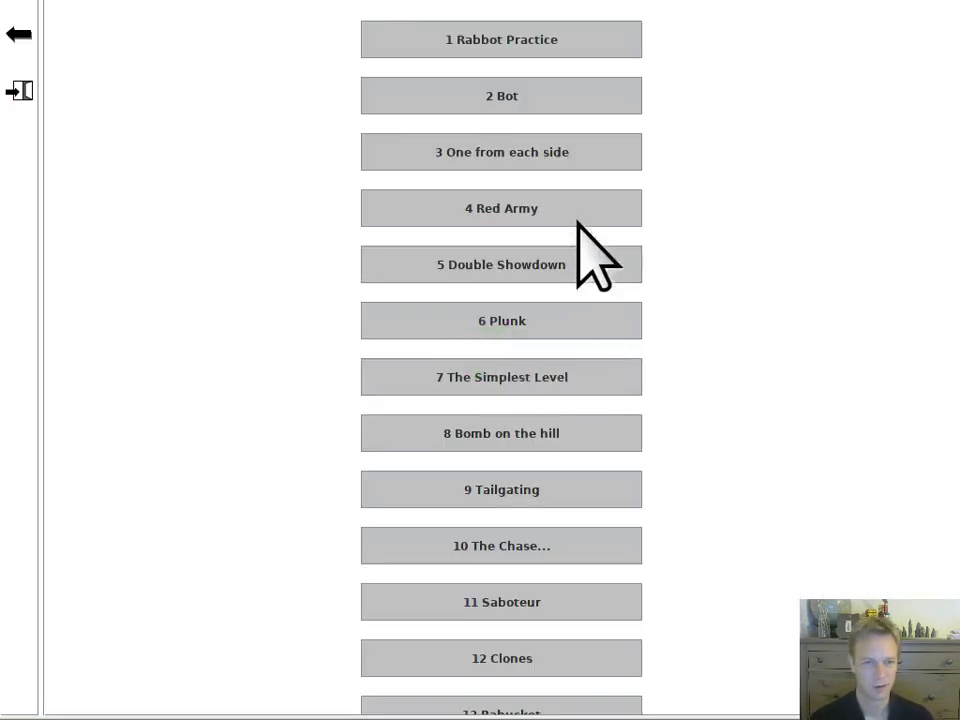
- Start level 4 'Red Army' and let it run to a loss with 0 of 1 rabbit saved
left_click(500, 208)
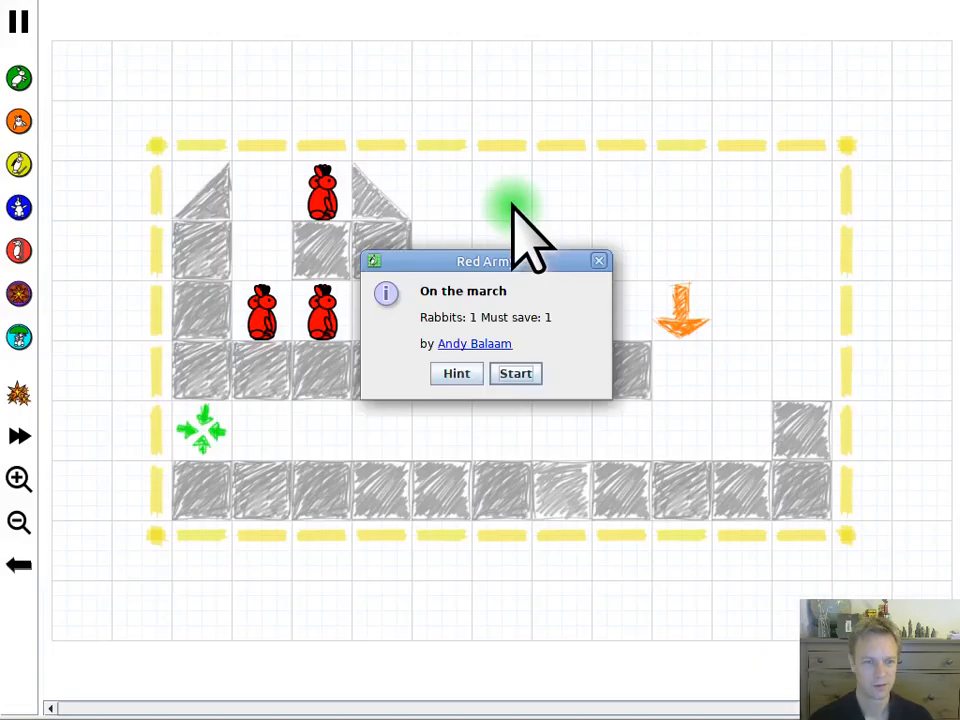
left_click(516, 374)
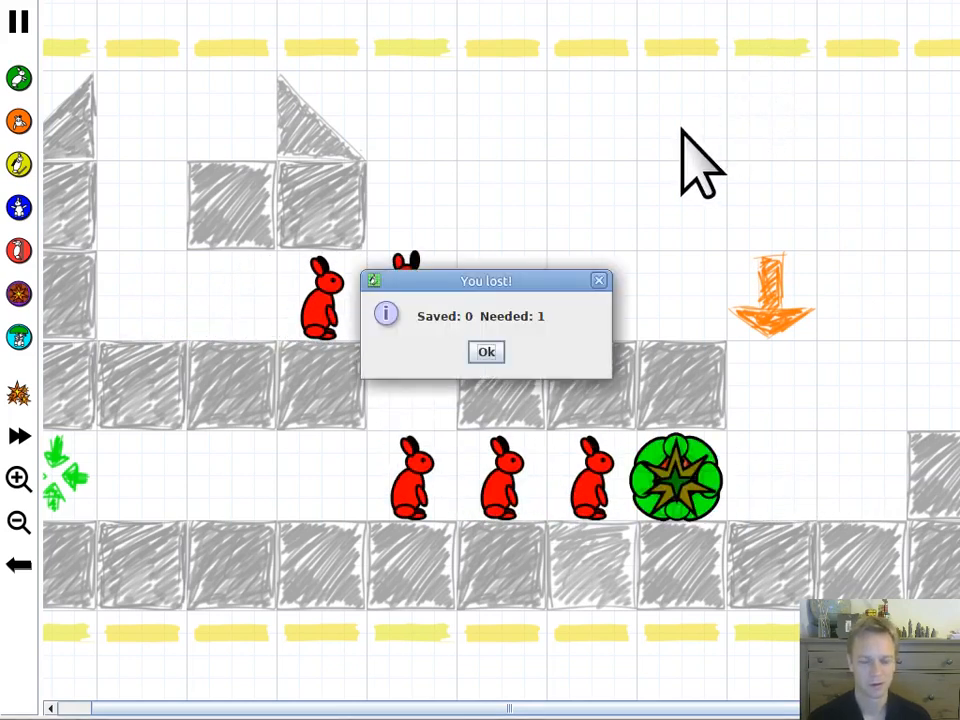
mouse_move(510, 370)
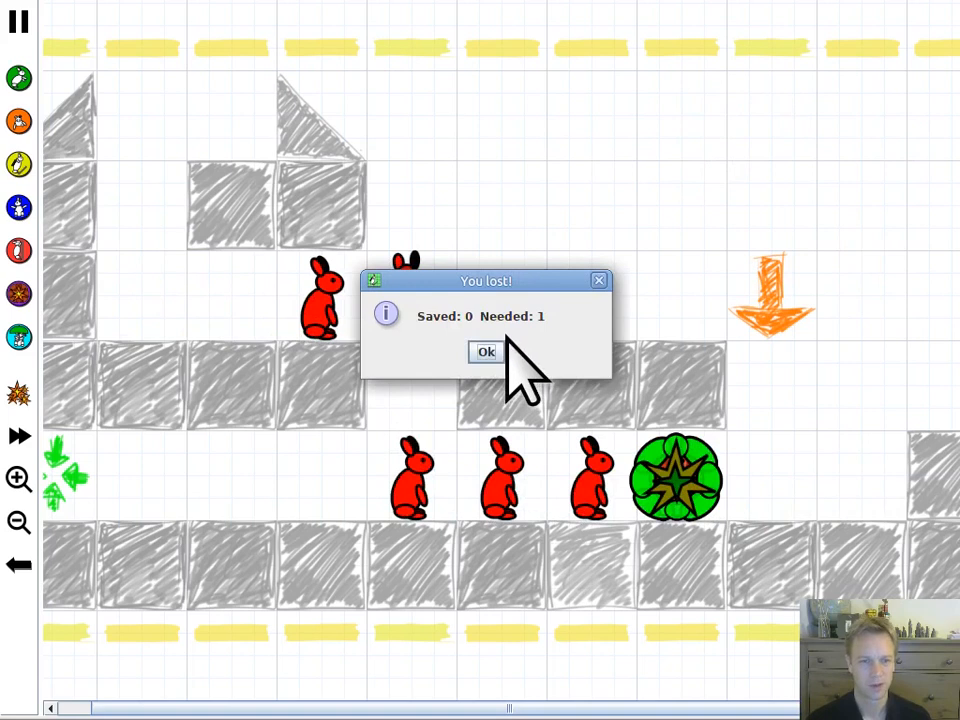
mouse_move(576, 320)
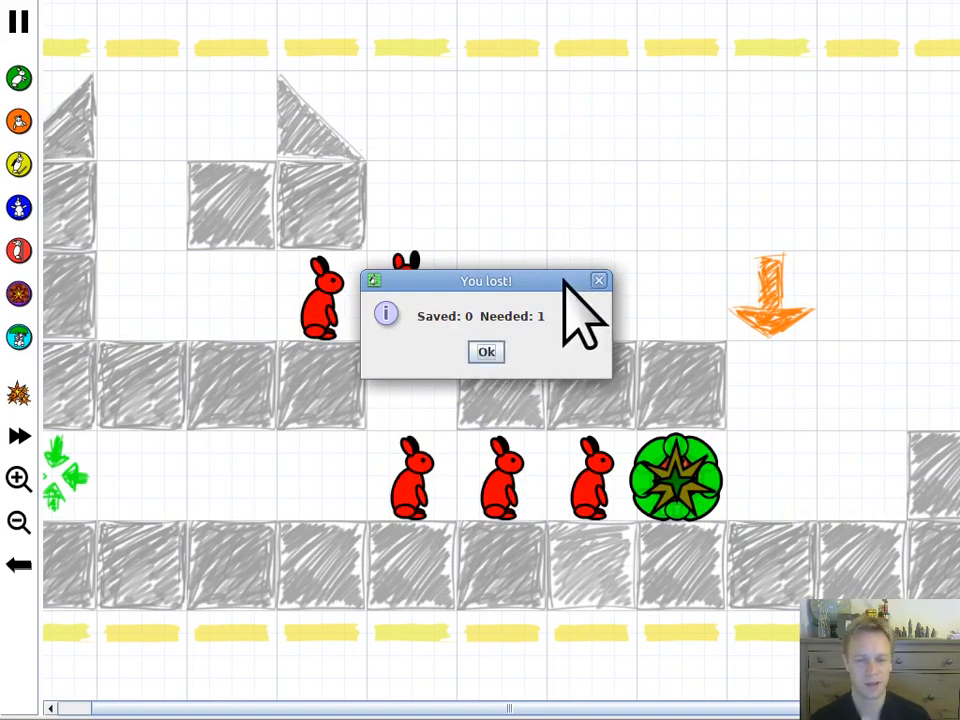